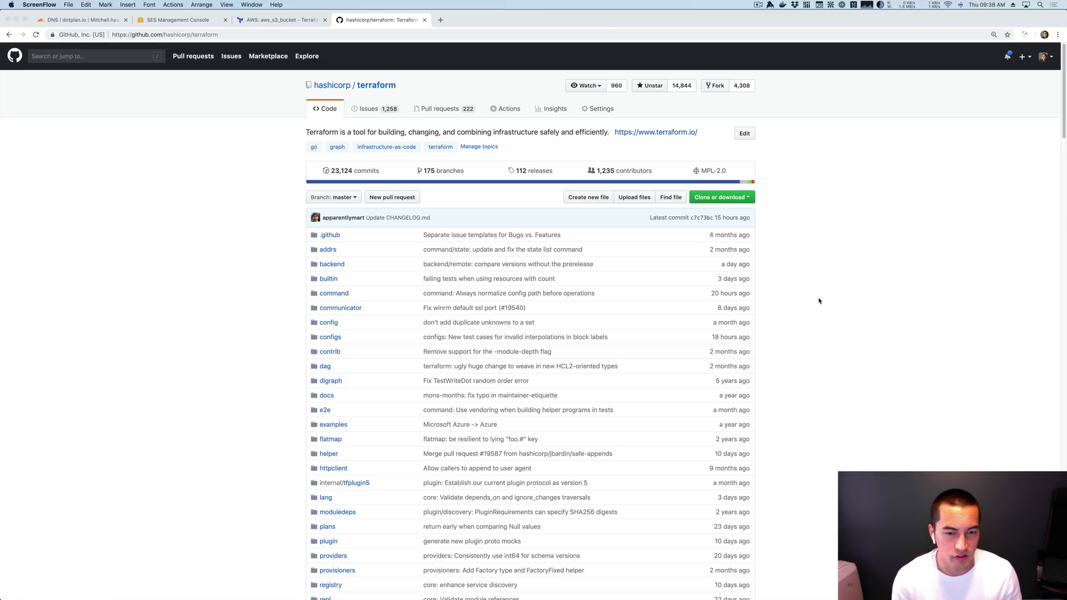
mouse_move(817, 318)
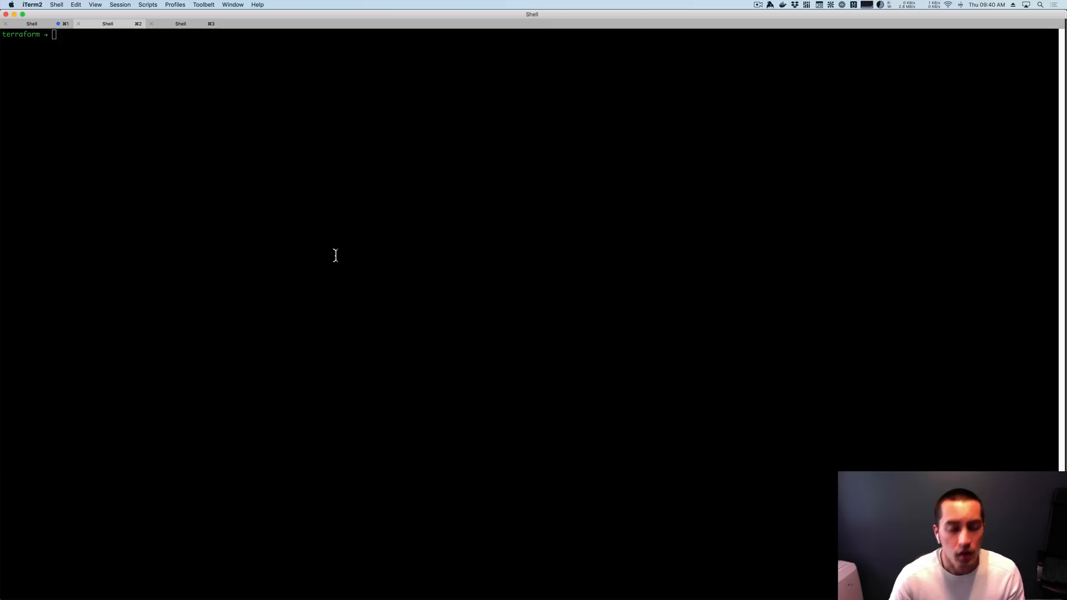
Run ls to list ses.tf, sns.tf, terraform.tfvars and variables.tf in the terraform directory
type("ls")
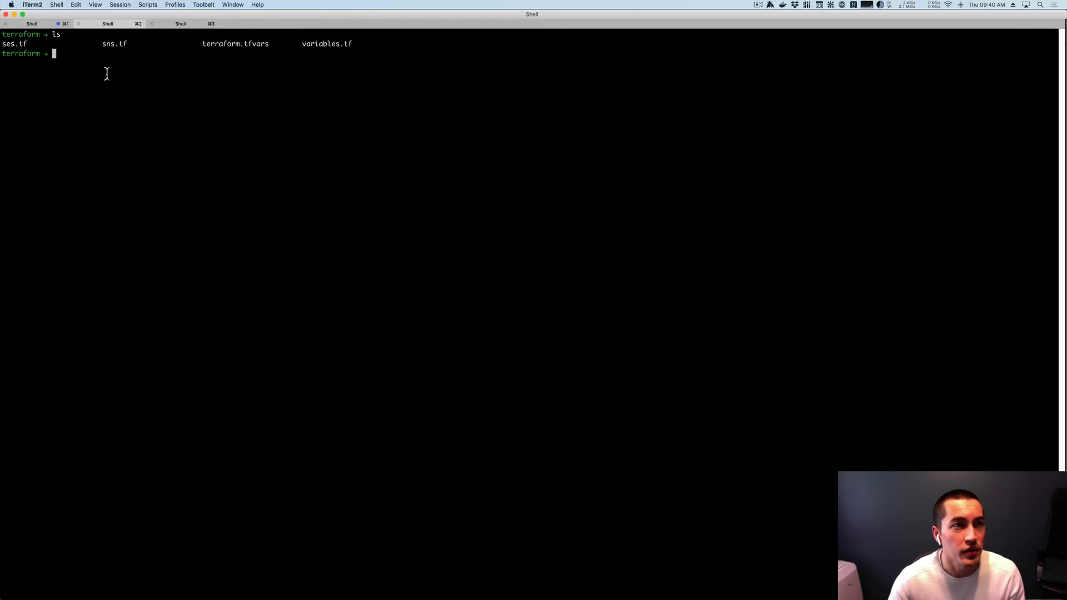
mouse_move(307, 172)
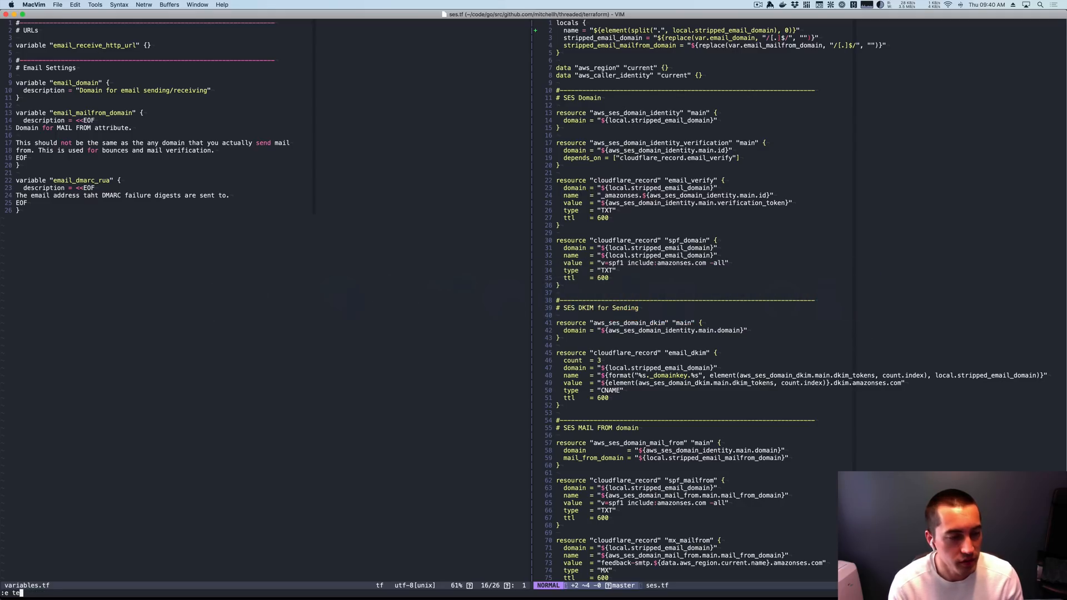
Open terraform.tfvars in MacVim's right split beside variables.tf to review the domain values
key("Return")
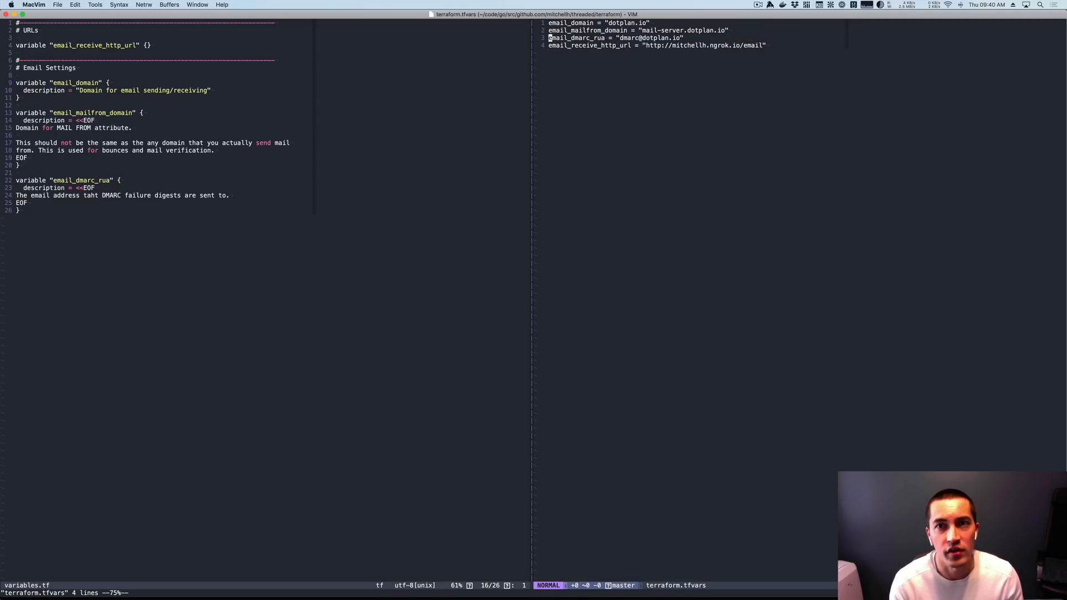
key("V")
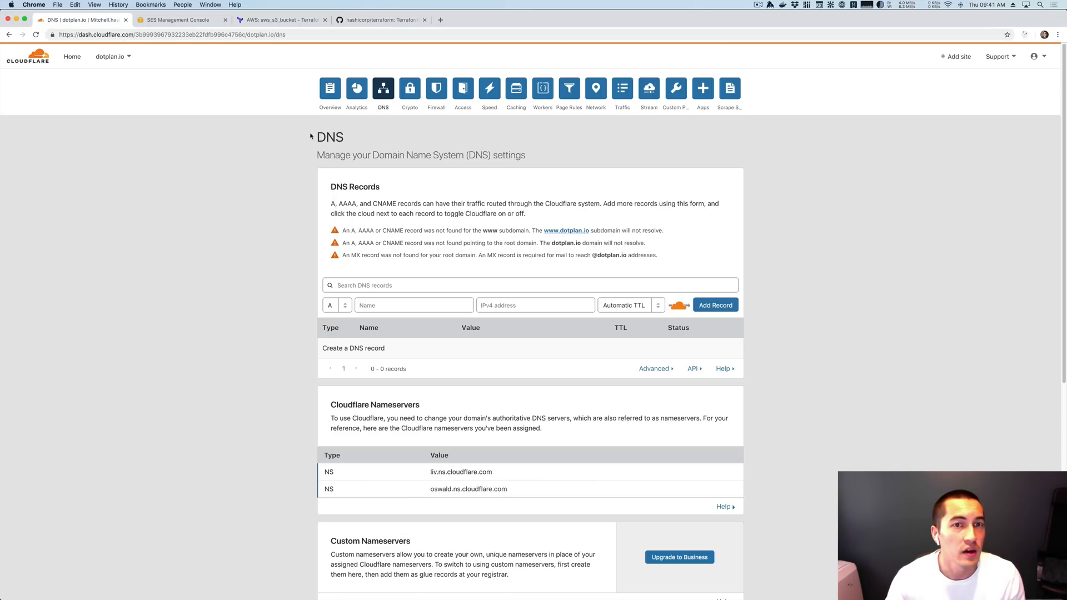
mouse_move(366, 240)
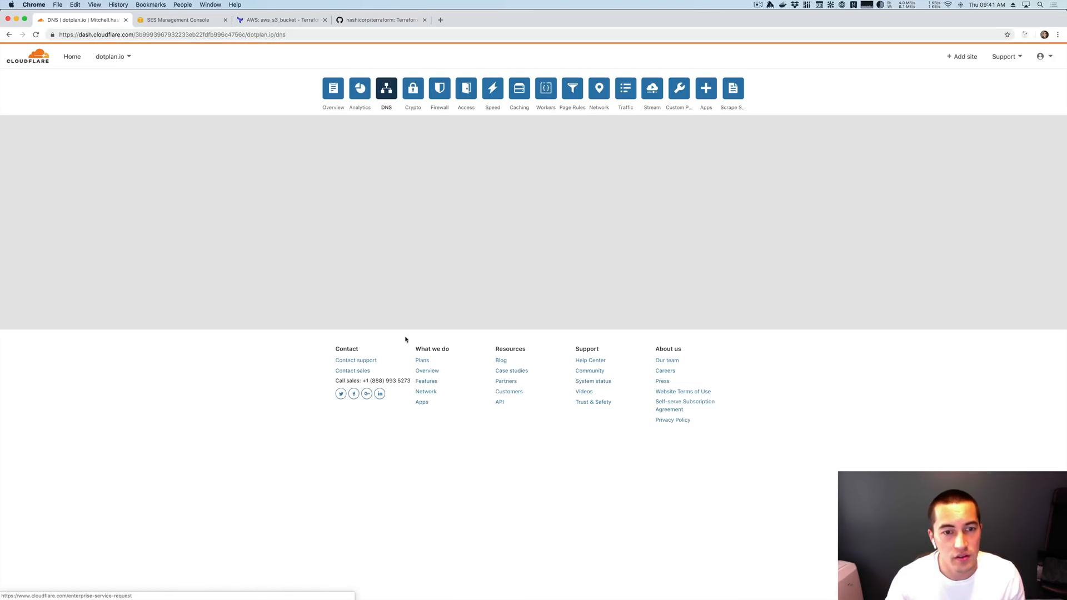
Switch to the SES console and show its Domains list, which has no verified domains
left_click(180, 19)
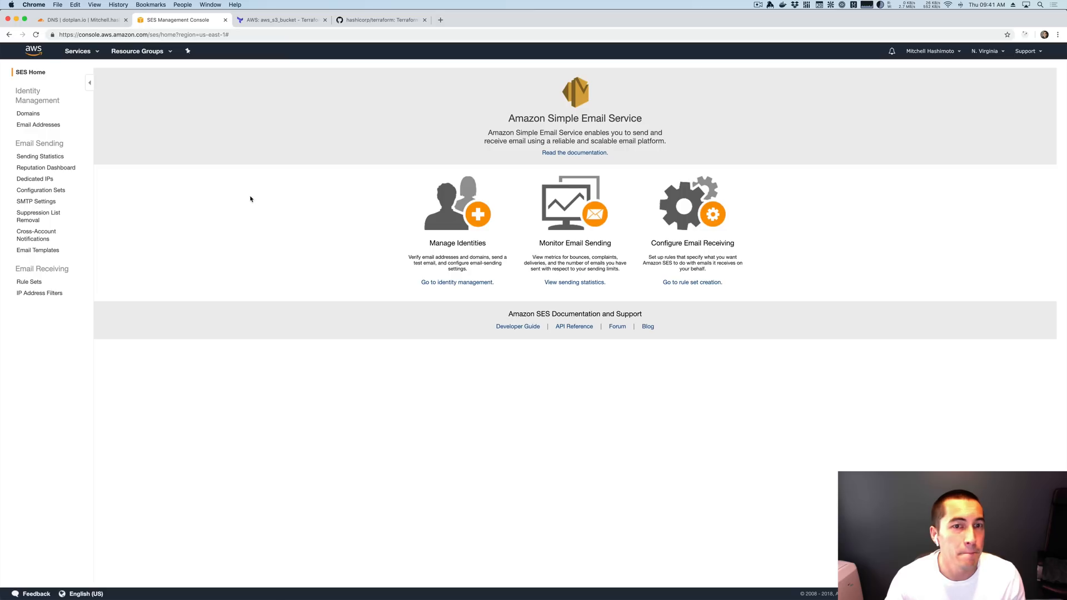
left_click(28, 113)
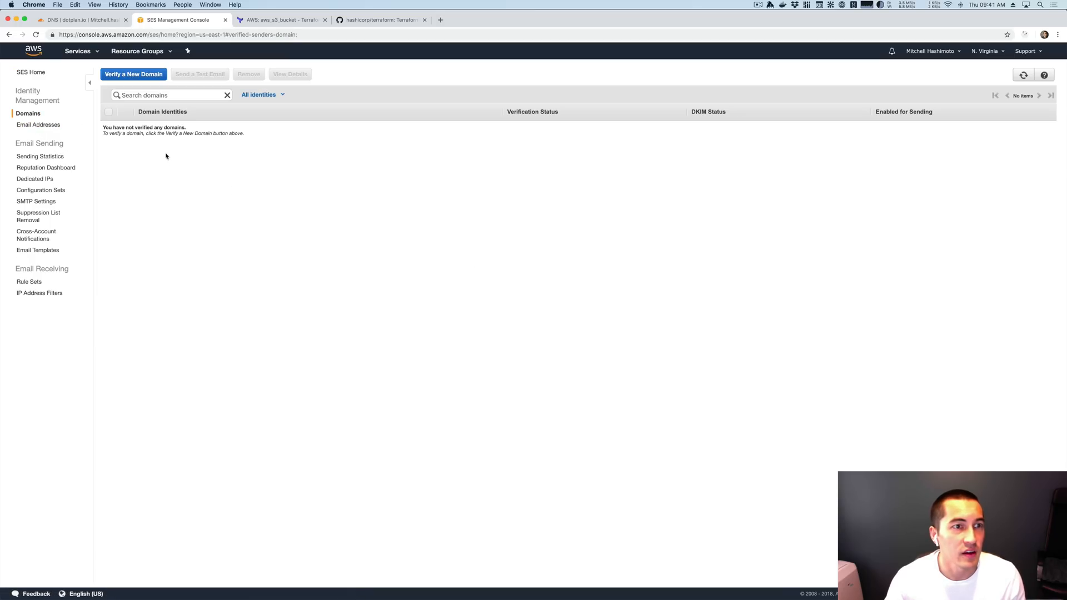
mouse_move(294, 173)
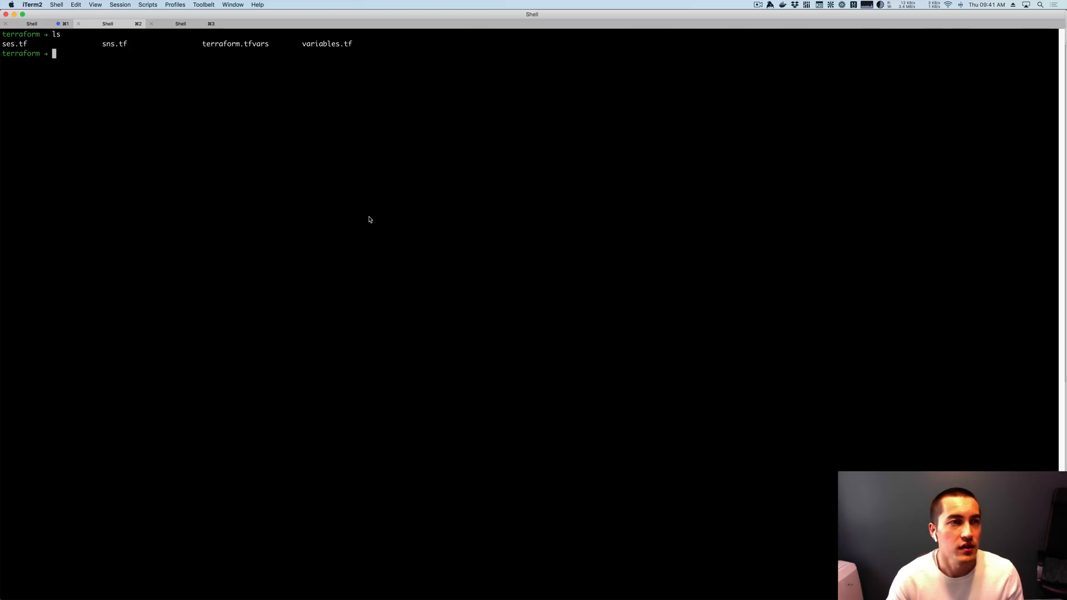
Check terraform version, then run terraform apply and approve with yes to create 19 resources
type("terraform version")
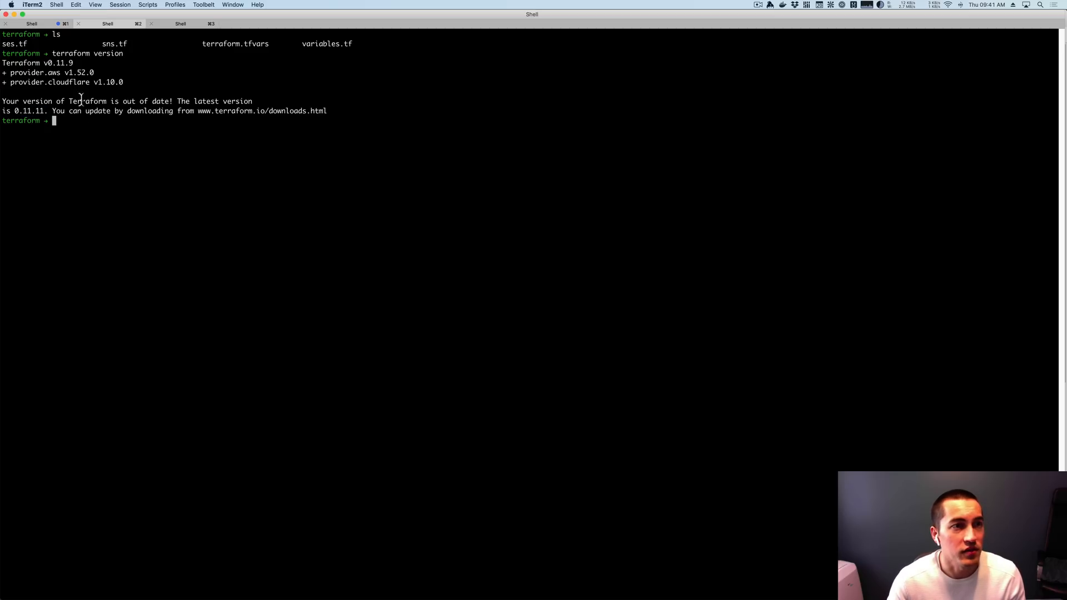
type("terraform apply")
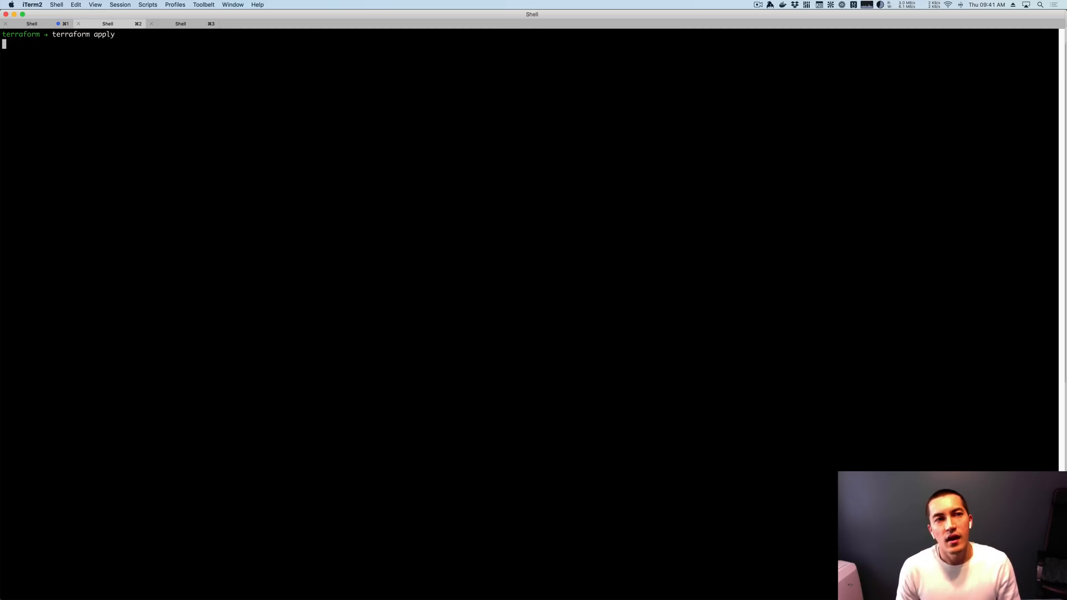
key("Return")
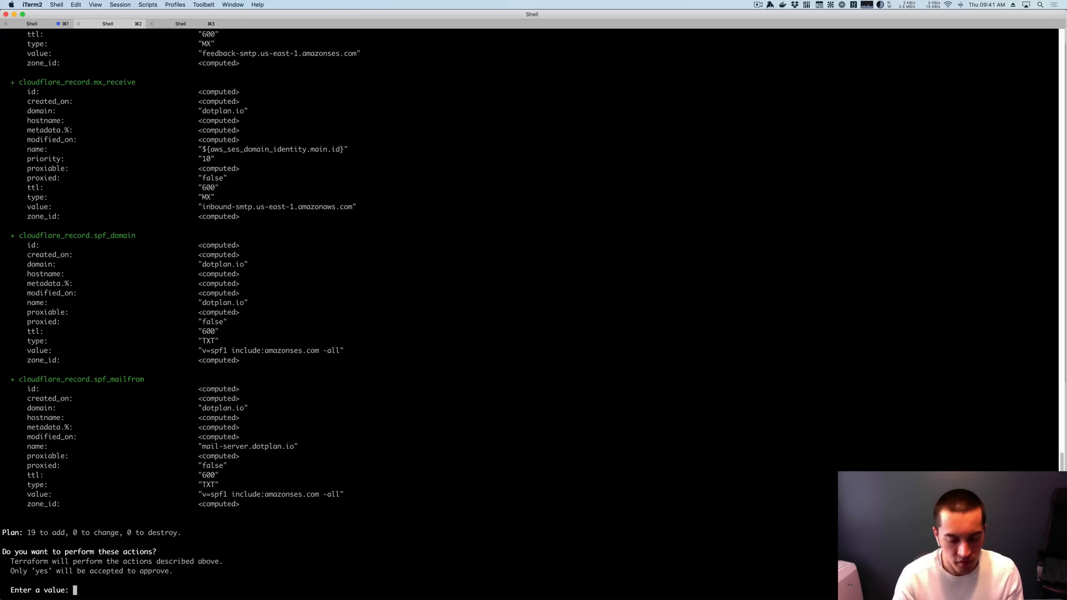
type("yes")
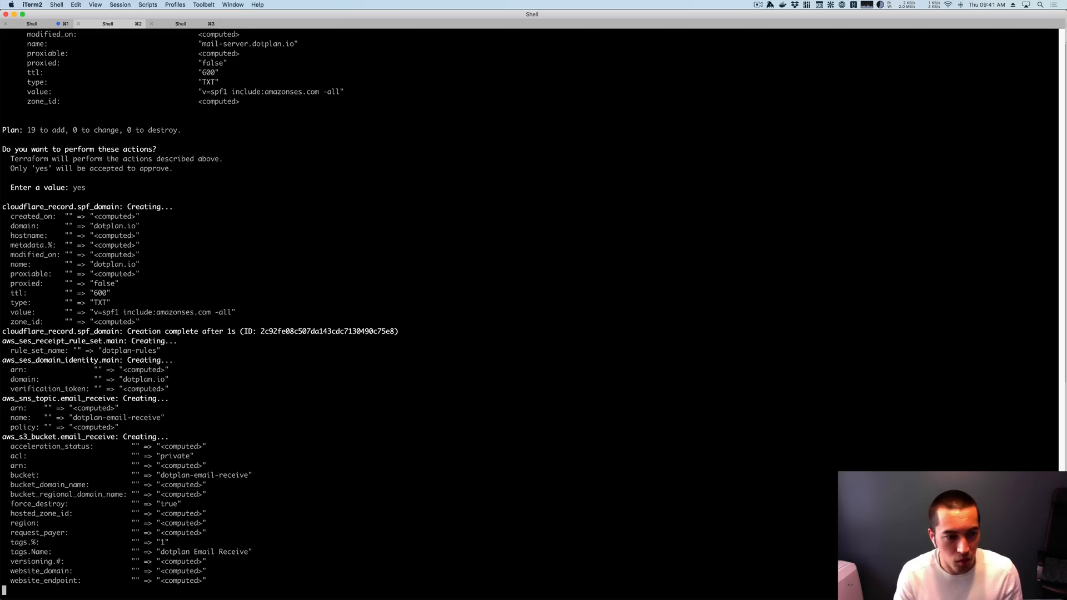
scroll("down", 3)
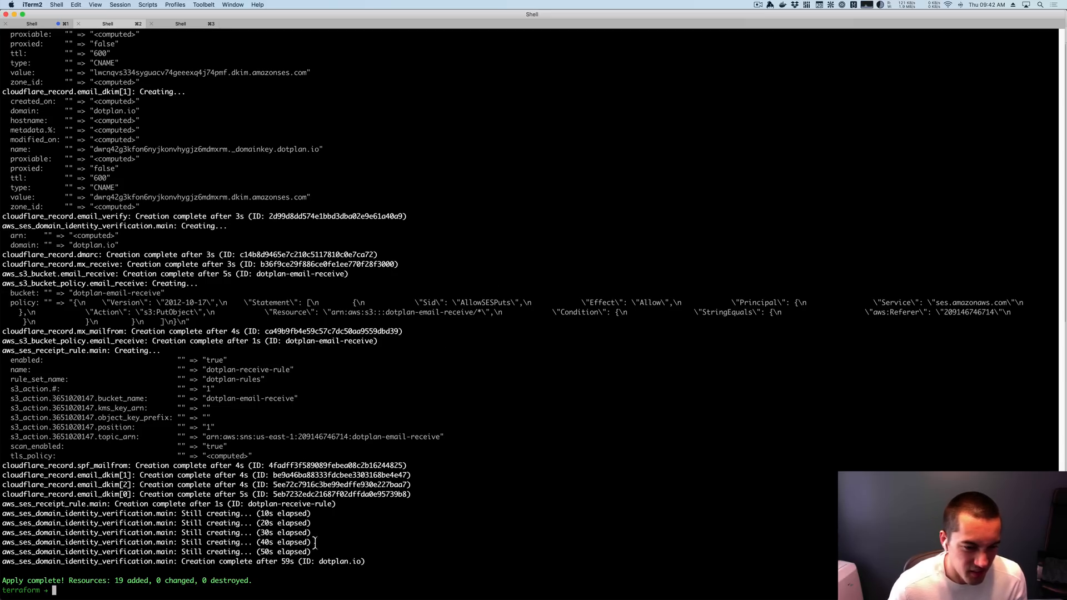
Reload Cloudflare DNS to show new CNAME, MX and TXT records, then return to SES domains
double_click(286, 561)
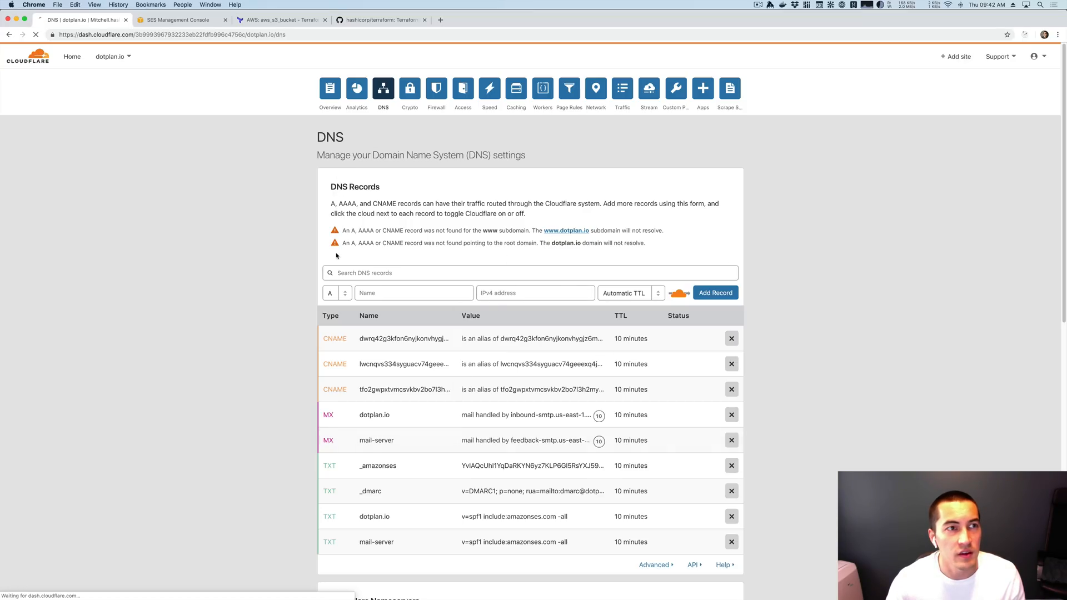
left_click(403, 363)
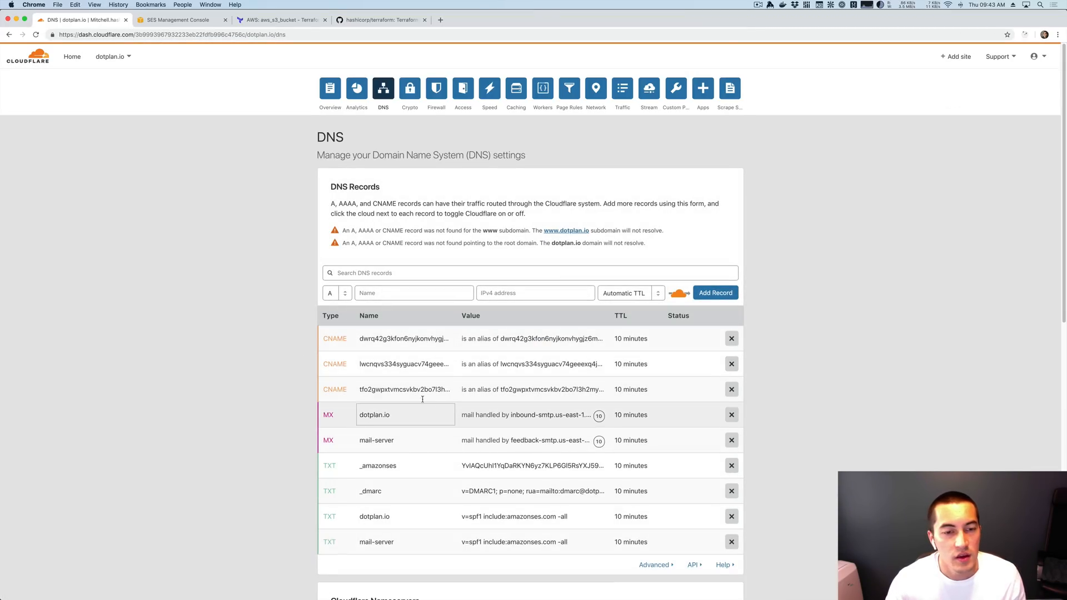
left_click(178, 18)
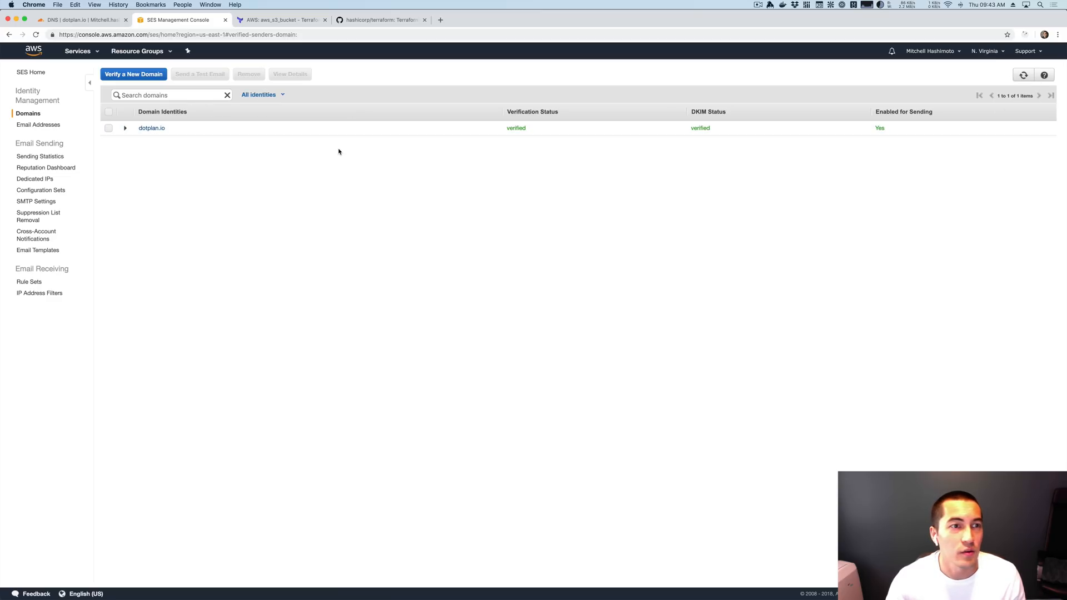
Expand the dotplan.io row to view its verification and DKIM status
left_click(125, 128)
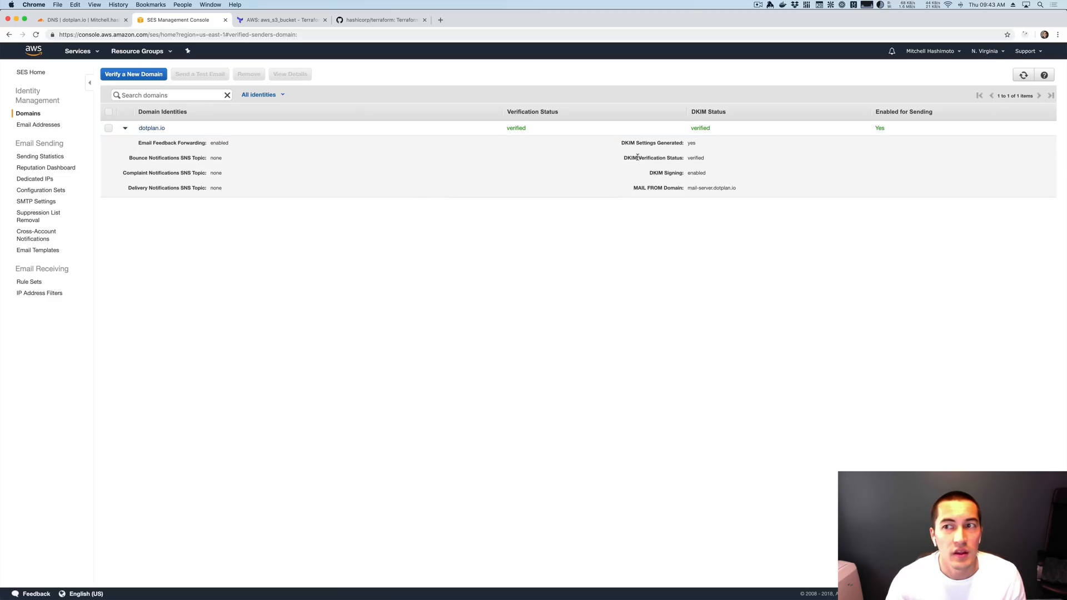
mouse_move(525, 109)
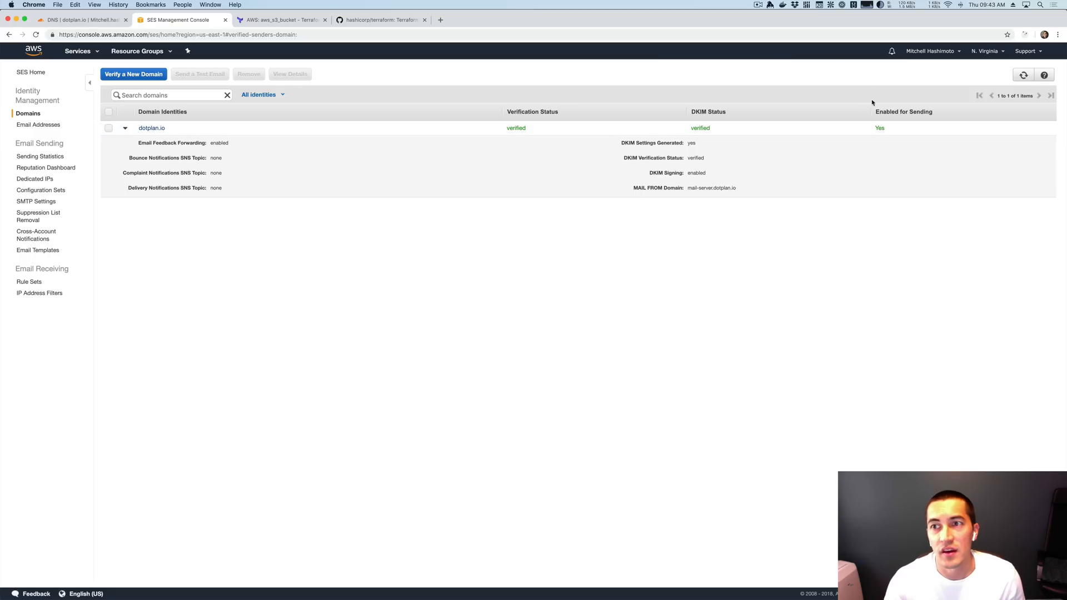
left_click(125, 128)
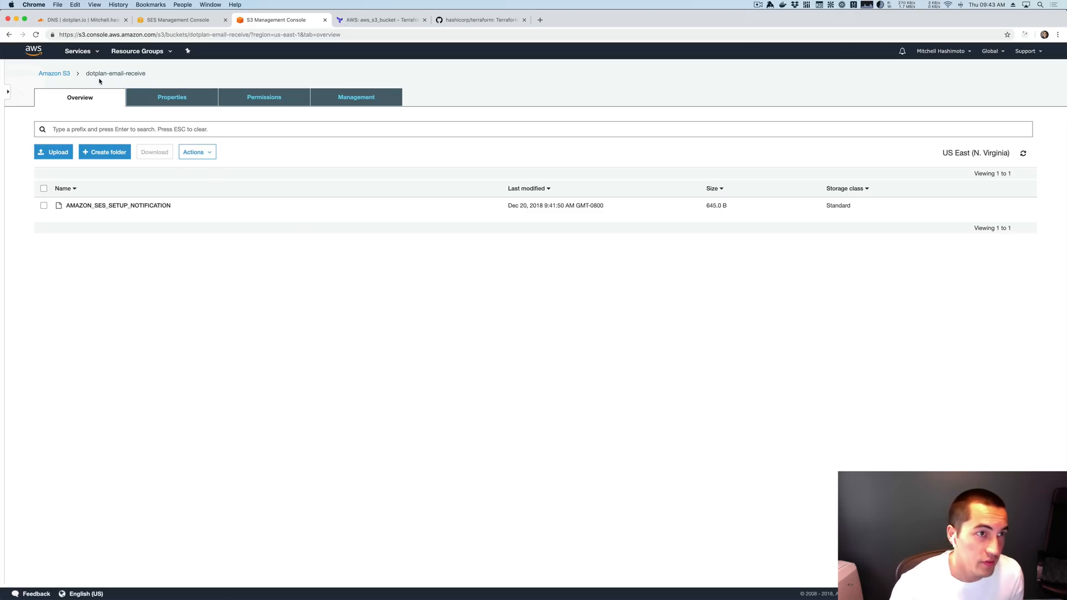
mouse_move(105, 221)
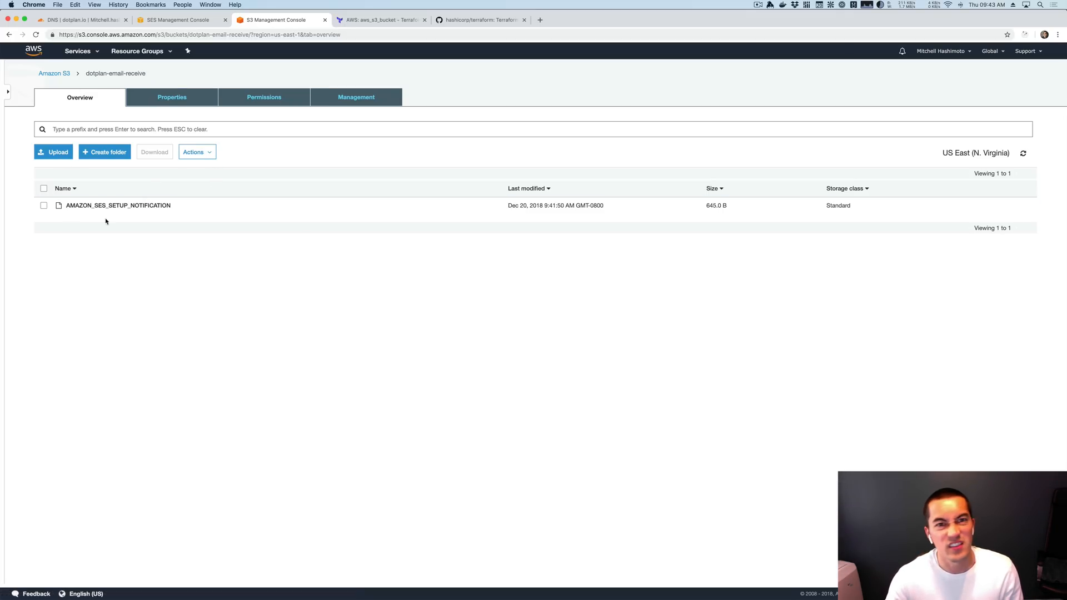
mouse_move(226, 336)
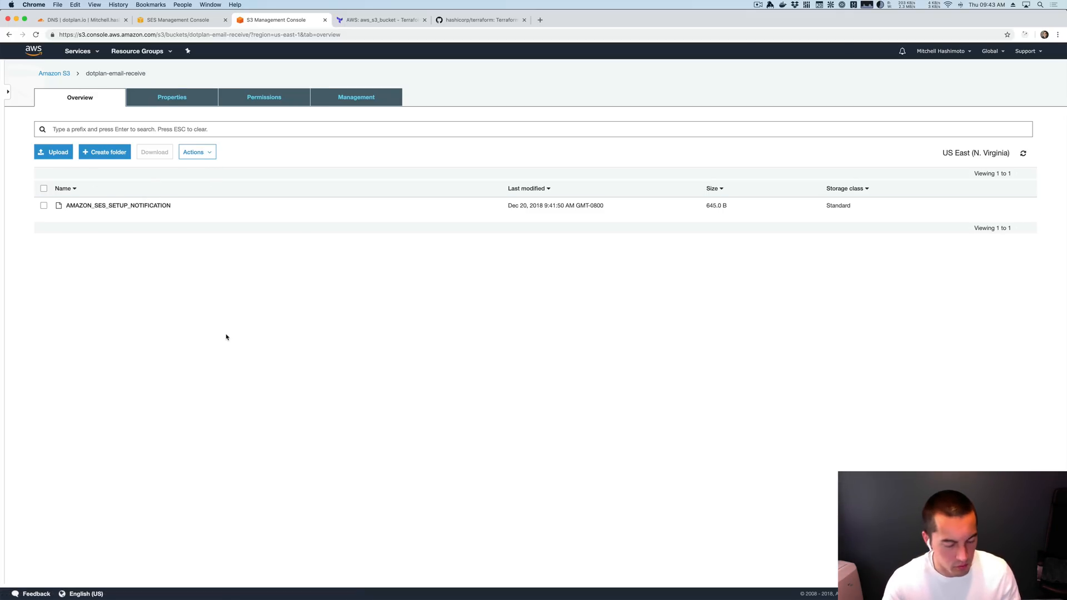
mouse_move(336, 361)
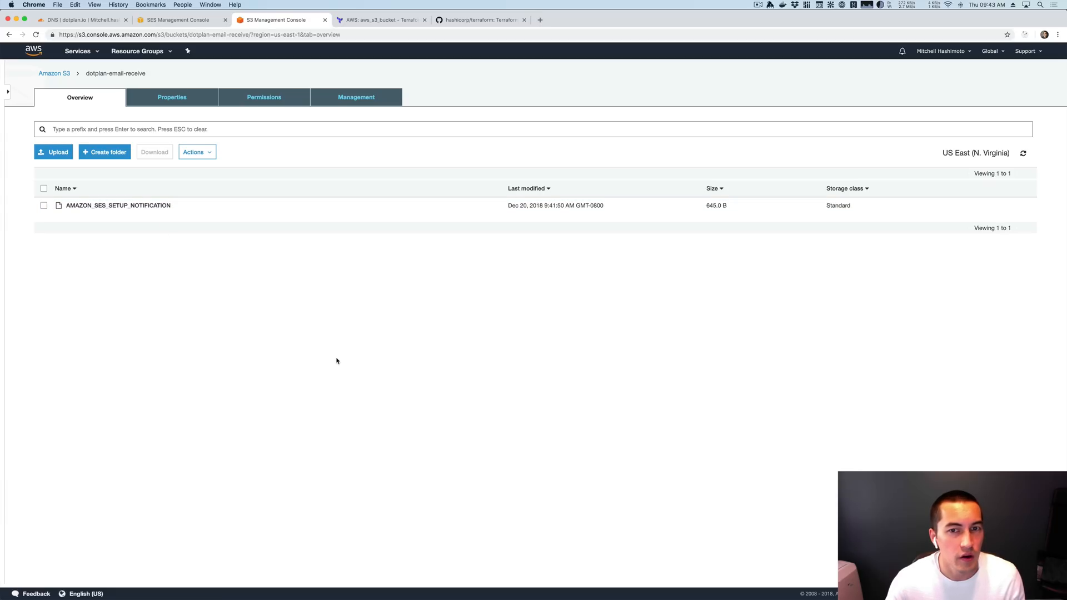
mouse_move(385, 279)
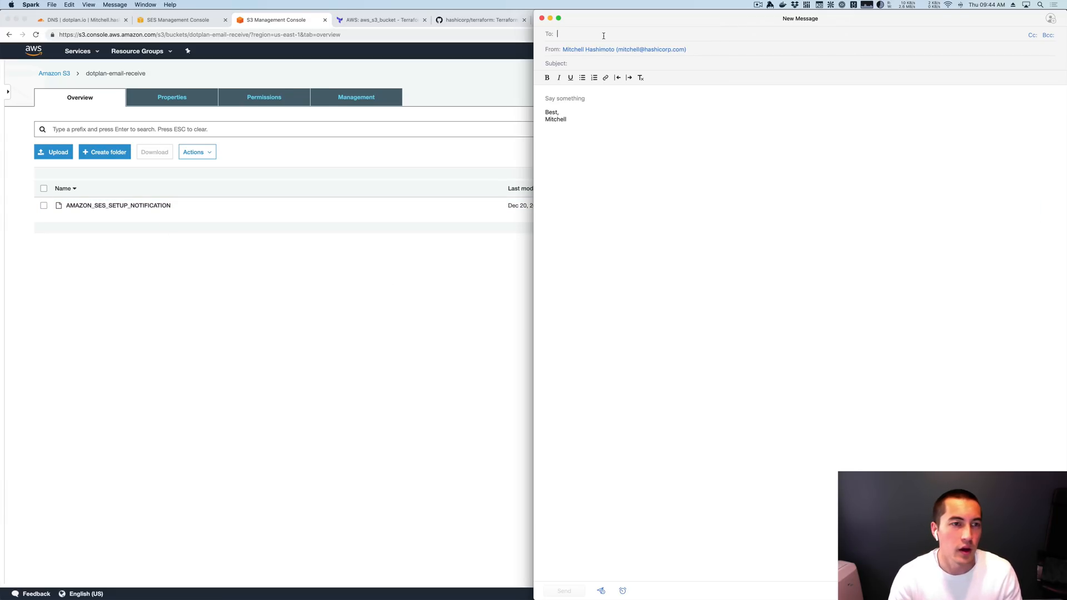
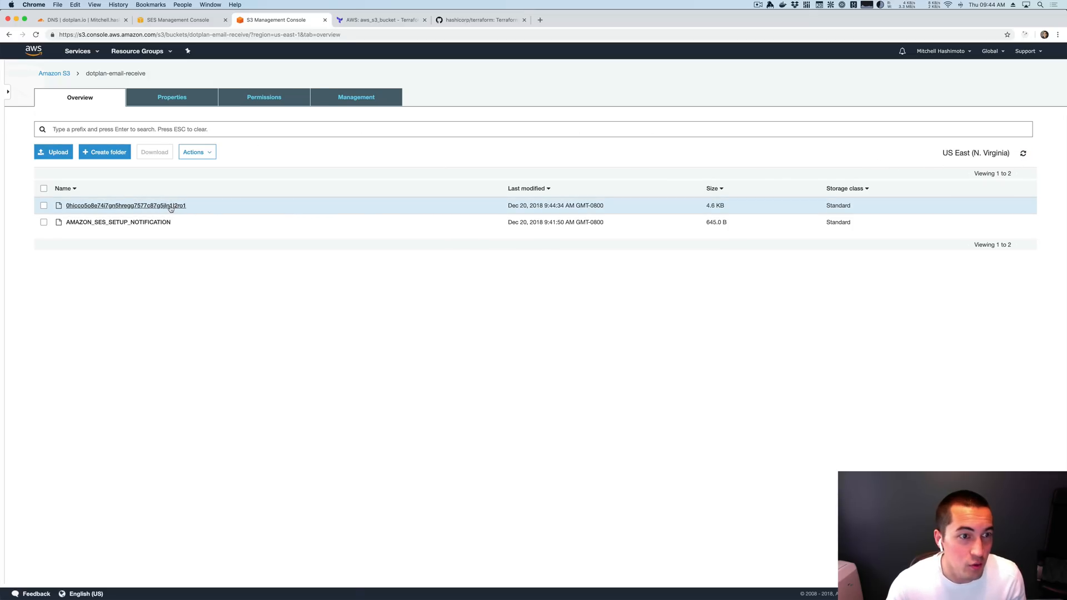
Select the new email object, try opening it, dismiss the blocked pop-up, and download it
left_click(126, 206)
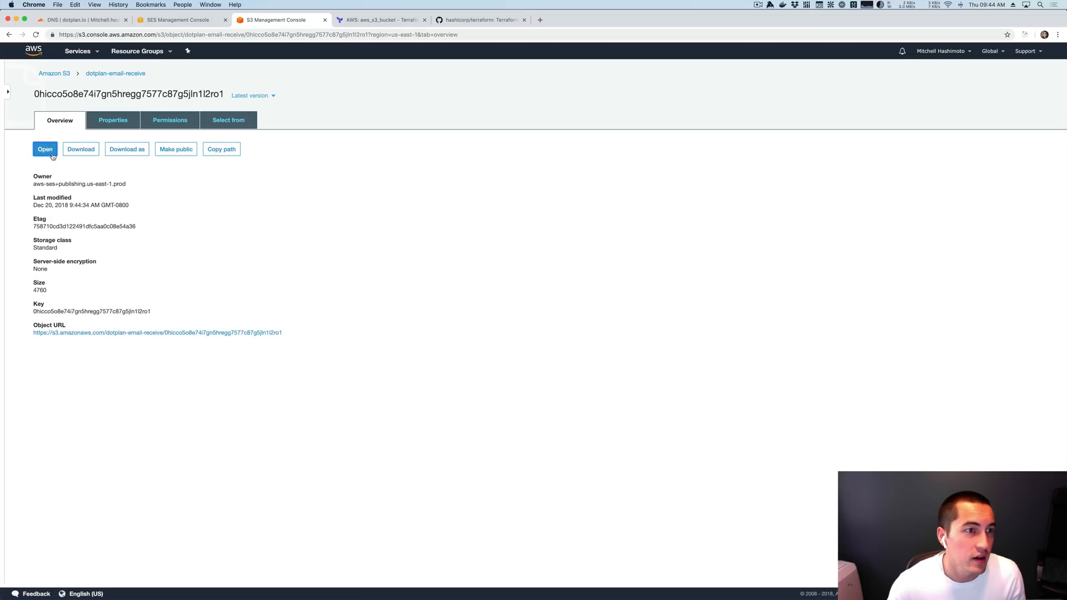
left_click(45, 148)
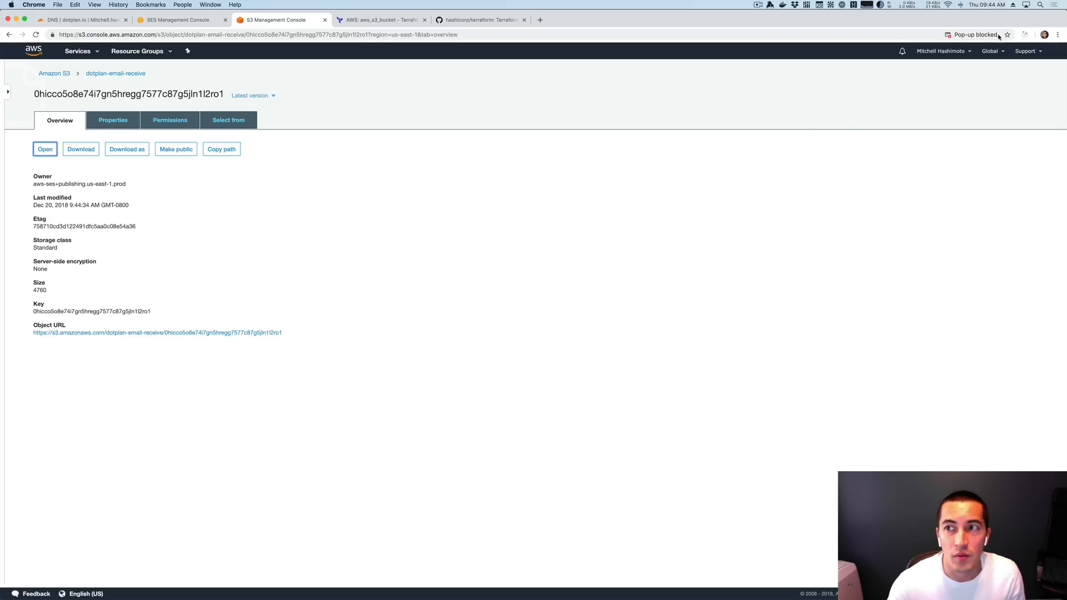
left_click(973, 34)
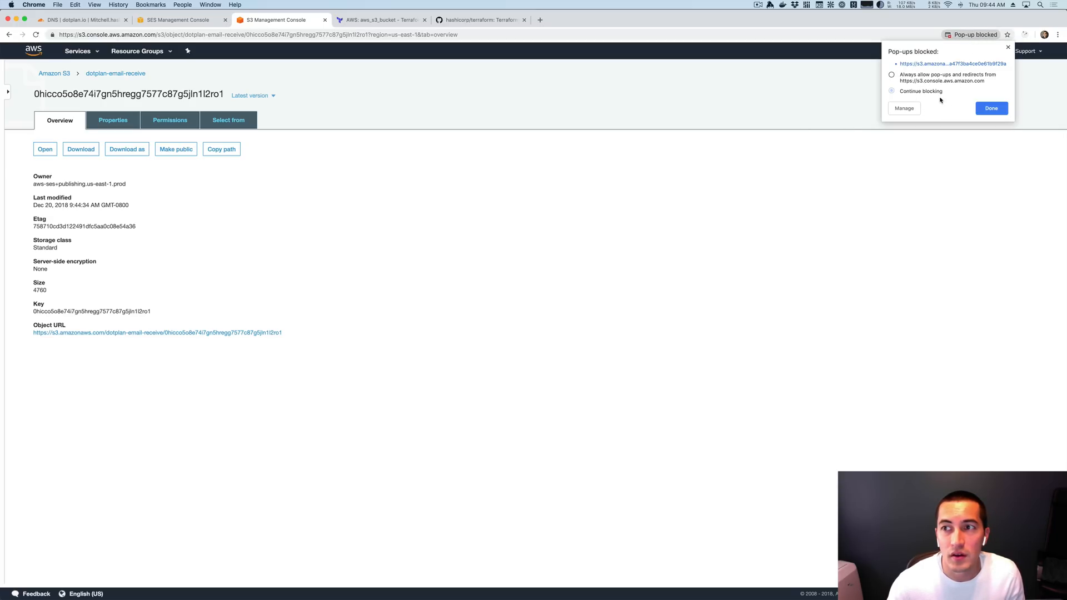
left_click(990, 108)
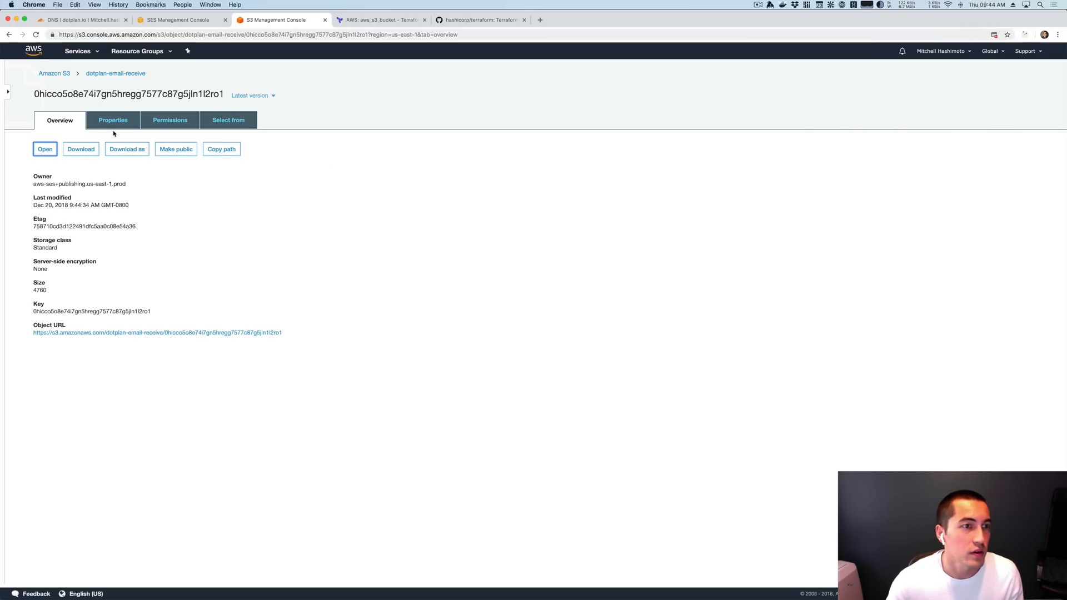
left_click(80, 149)
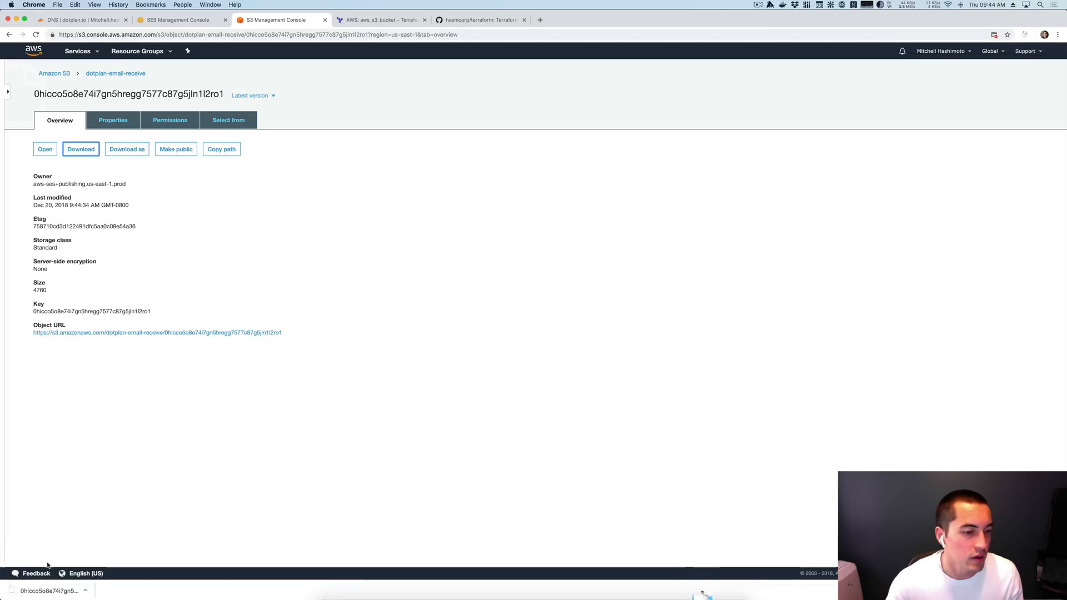